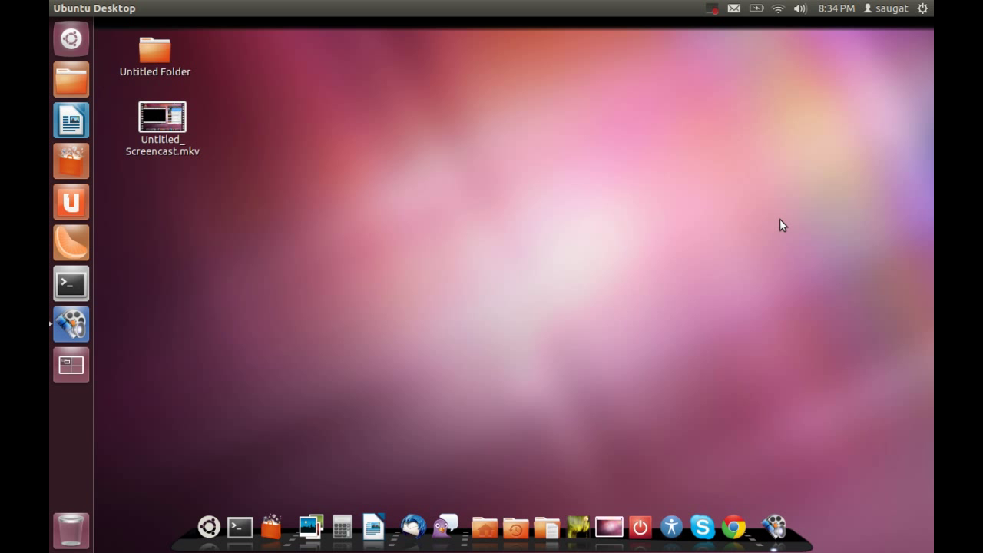
pyautogui.moveTo(69, 39)
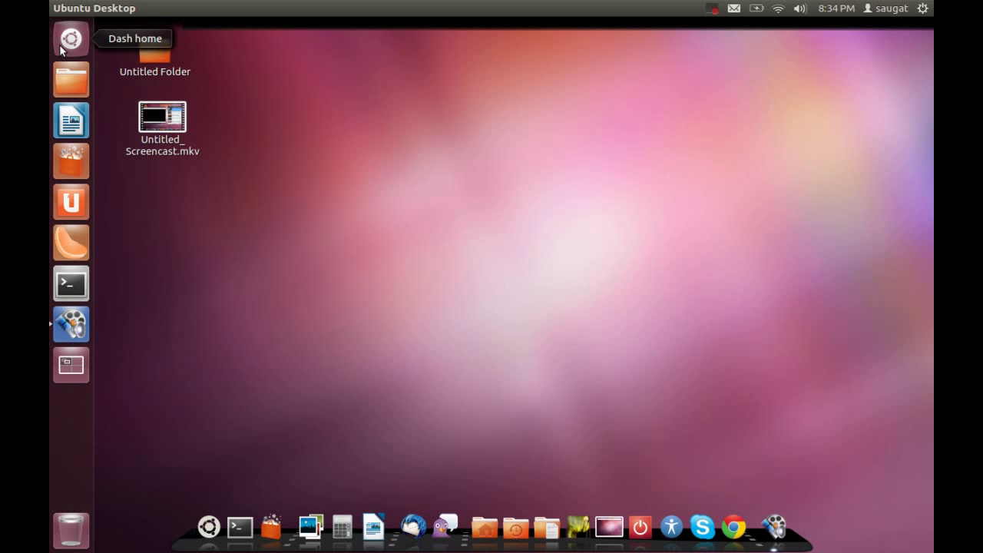
# Step: Search the Dash for 'sm' to find the SMPlayer YouTube Browser
pyautogui.click(70, 39)
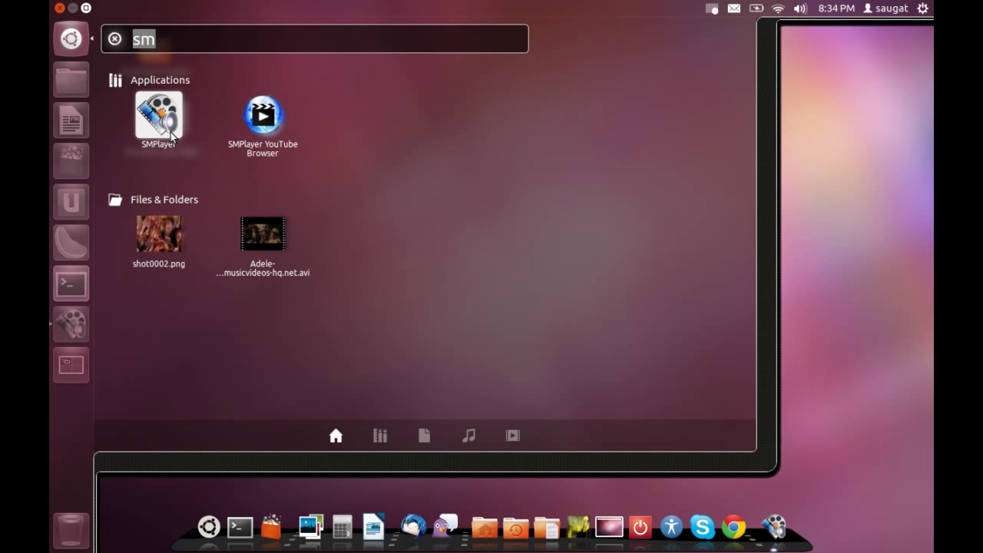
pyautogui.moveTo(279, 135)
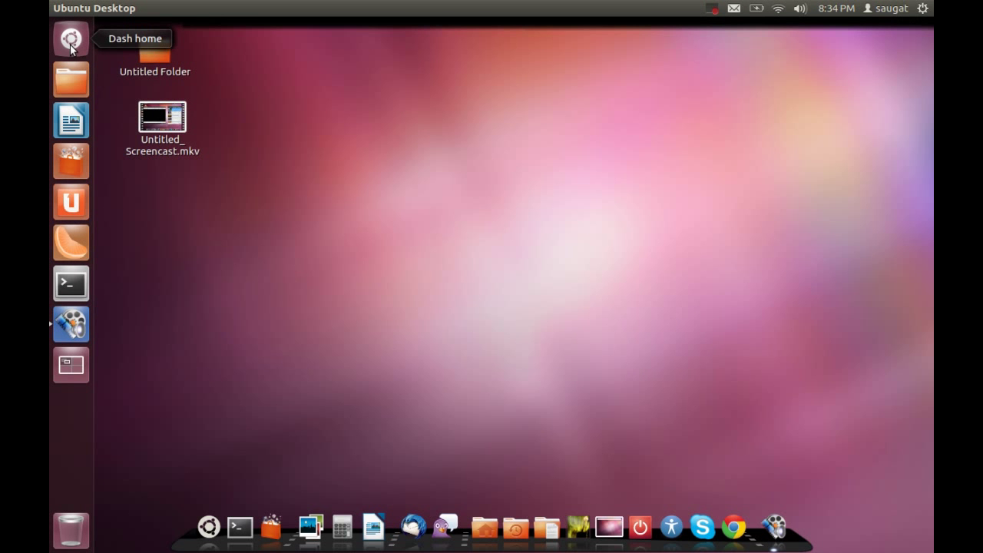
pyautogui.write('sm')
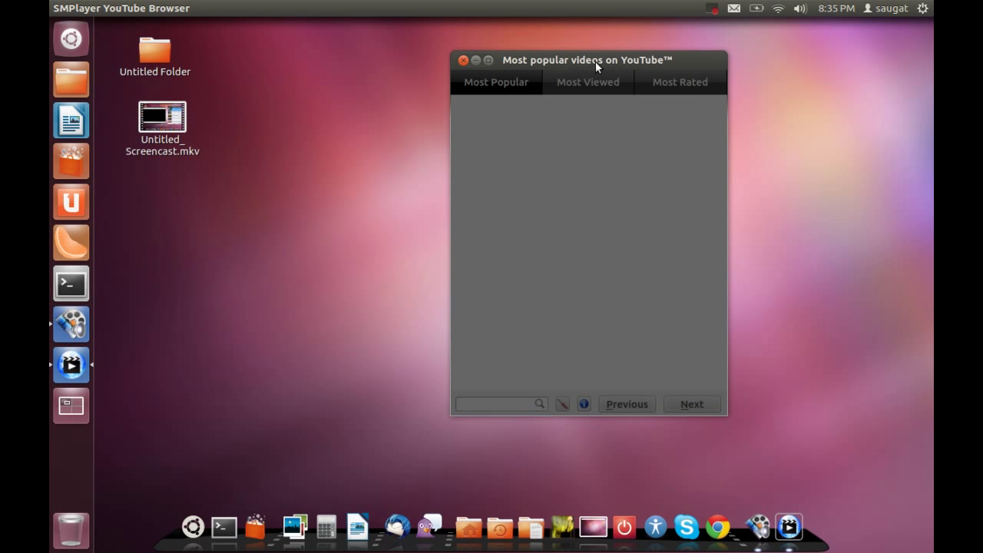
# Step: Load the Most Popular videos list and select the Facebook Parenting video
pyautogui.click(495, 82)
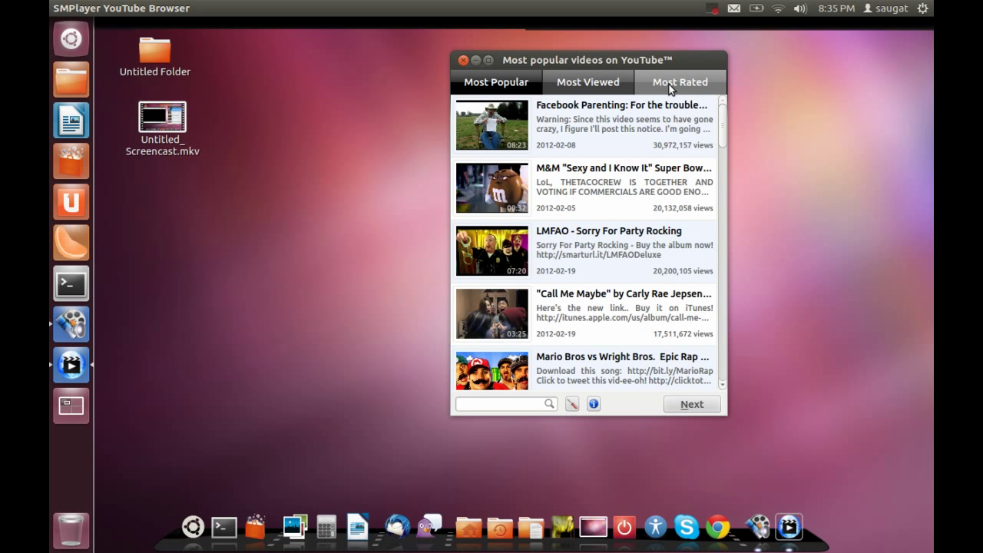
pyautogui.moveTo(666, 106)
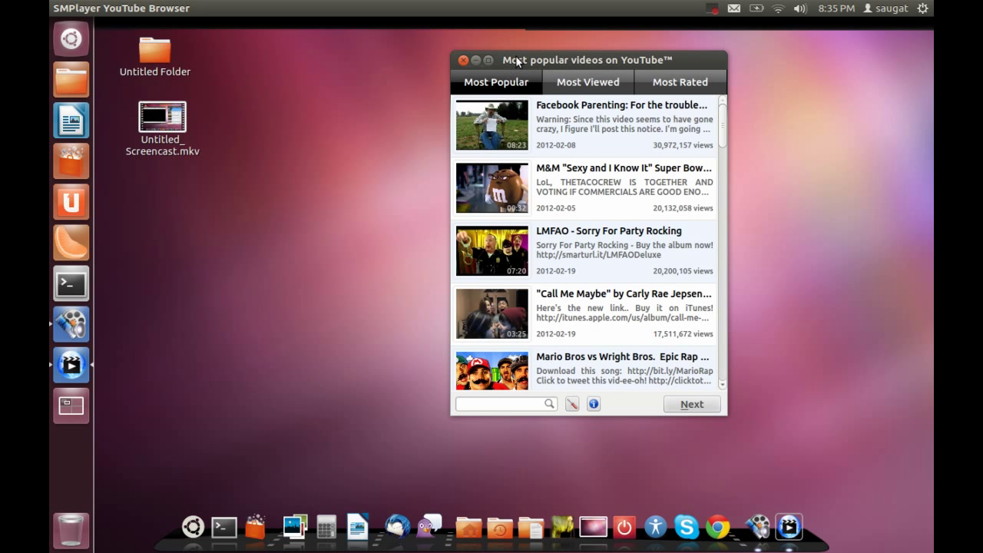
pyautogui.moveTo(501, 90)
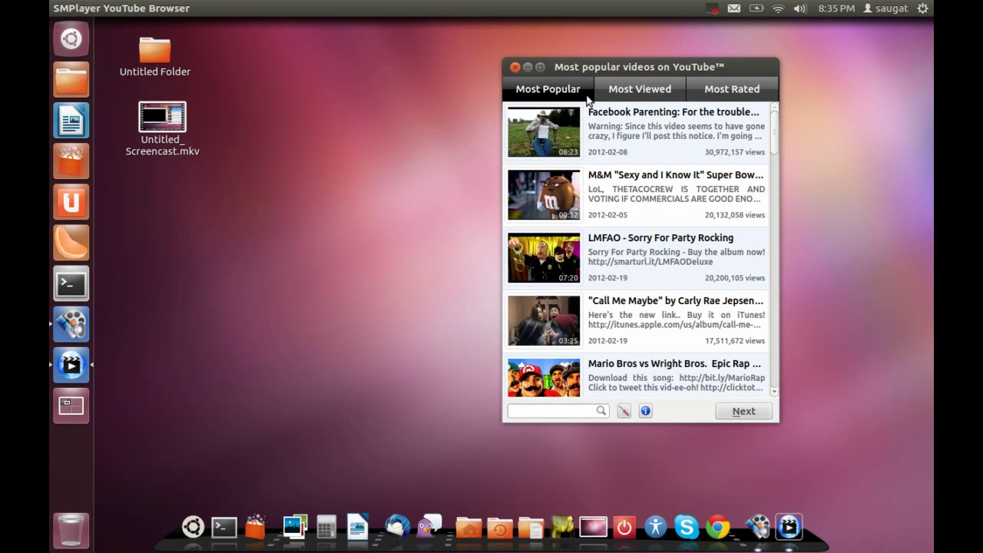
pyautogui.moveTo(634, 131)
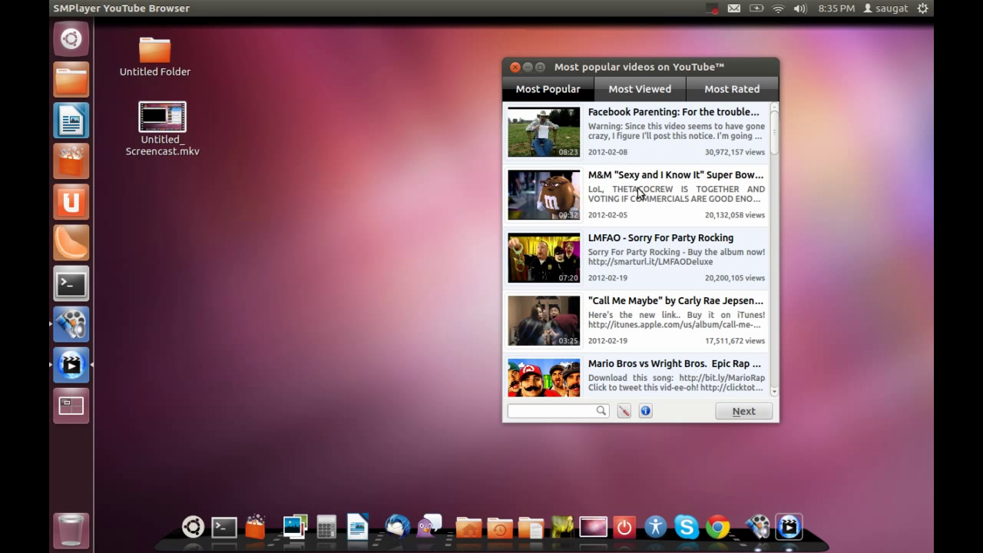
pyautogui.click(668, 132)
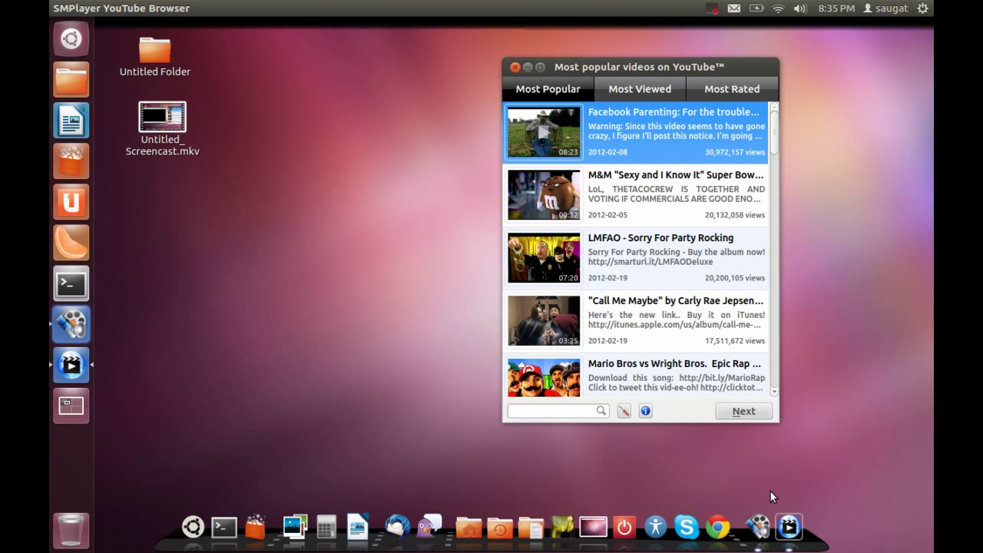
# Step: Play Facebook Parenting, then pick Enter Sandman - Metallica from the 'metalica' results
pyautogui.doubleClick(543, 132)
pyautogui.write('metalica')
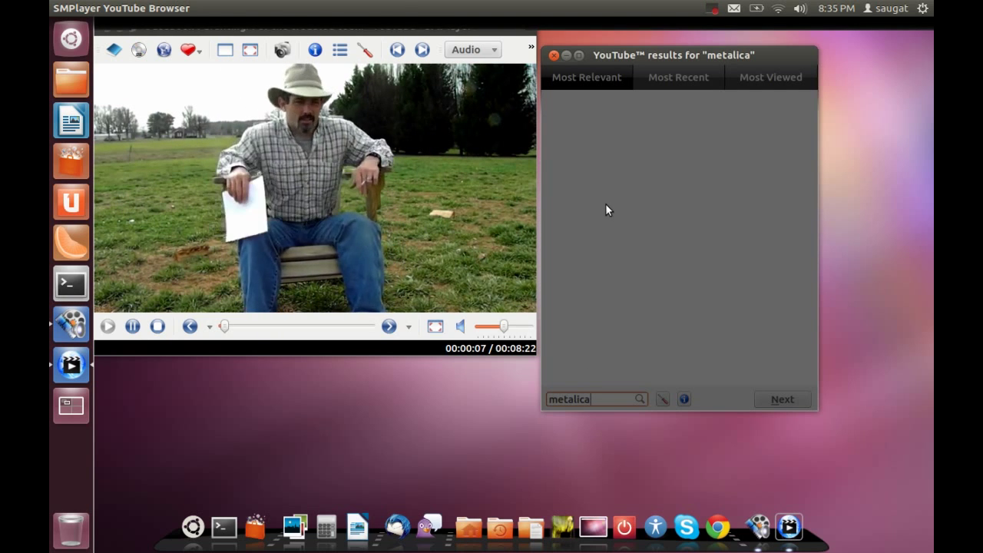
pyautogui.moveTo(612, 138)
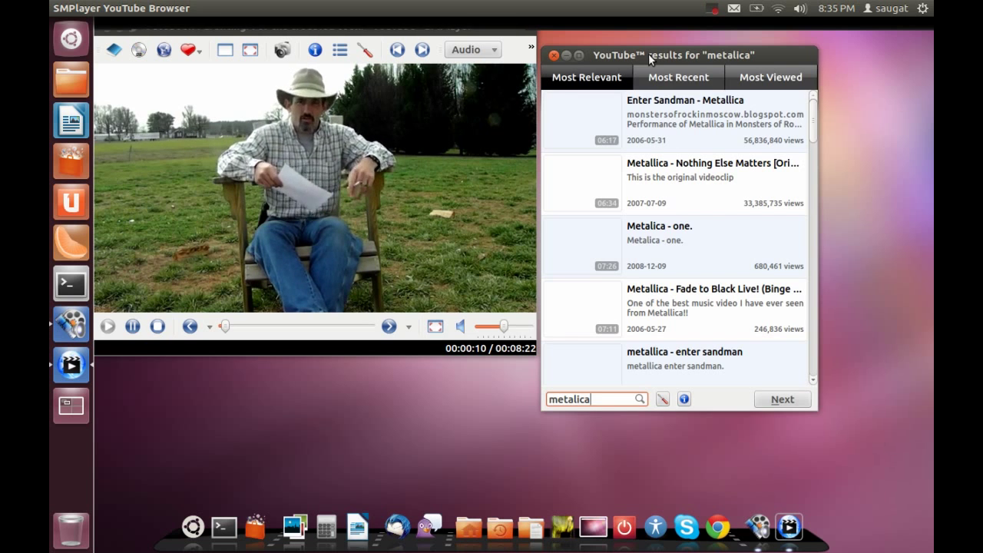
pyautogui.moveTo(668, 129)
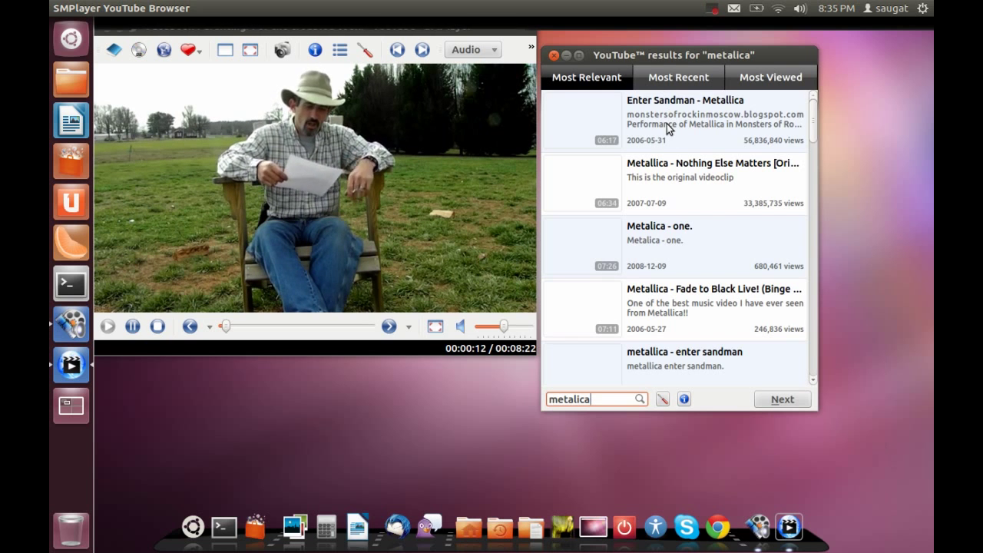
pyautogui.click(684, 119)
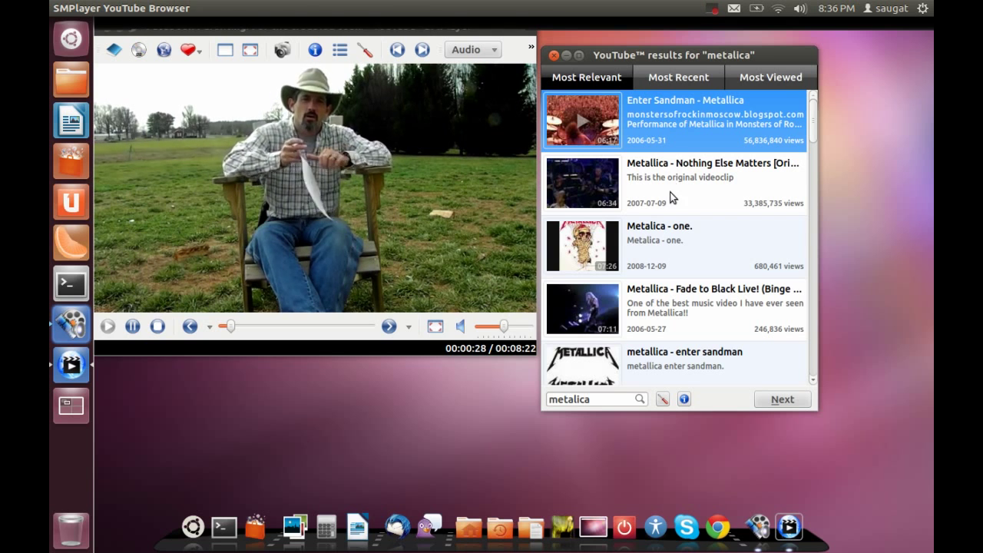
# Step: Play Enter Sandman, save screenshot shot0003.png, and open the Home folder
pyautogui.click(157, 326)
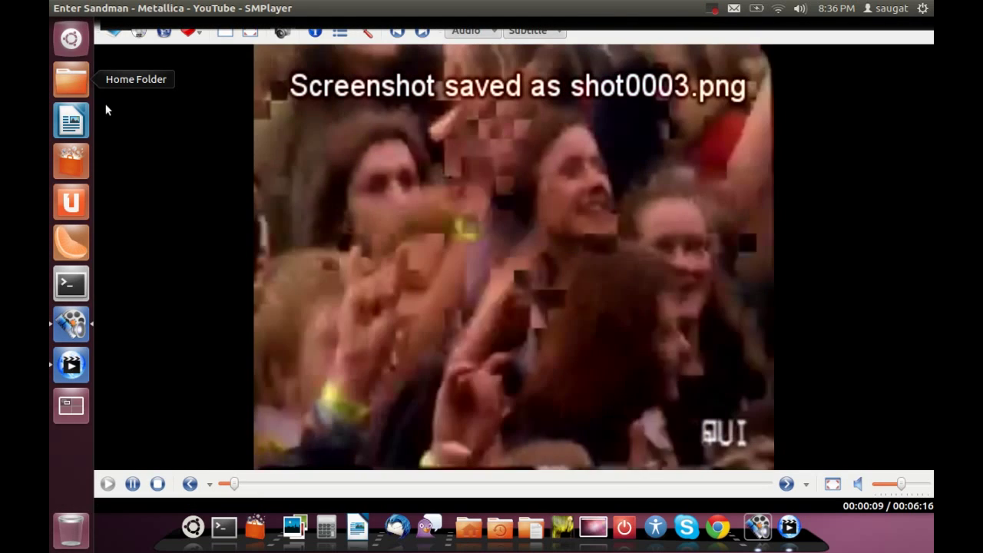
pyautogui.click(70, 79)
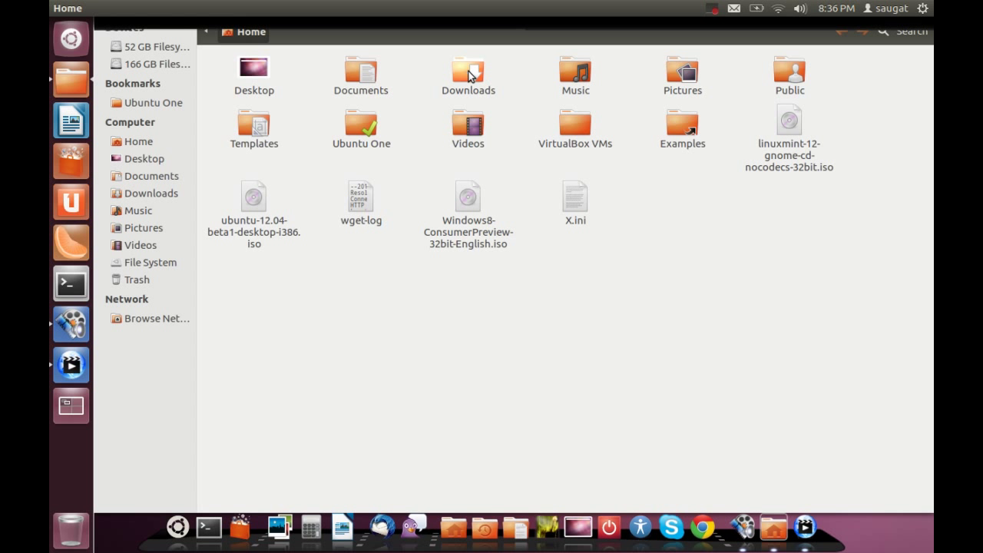
# Step: Open shot0003.png from Pictures/smplayer_screenshots, then close the image viewer
pyautogui.click(142, 227)
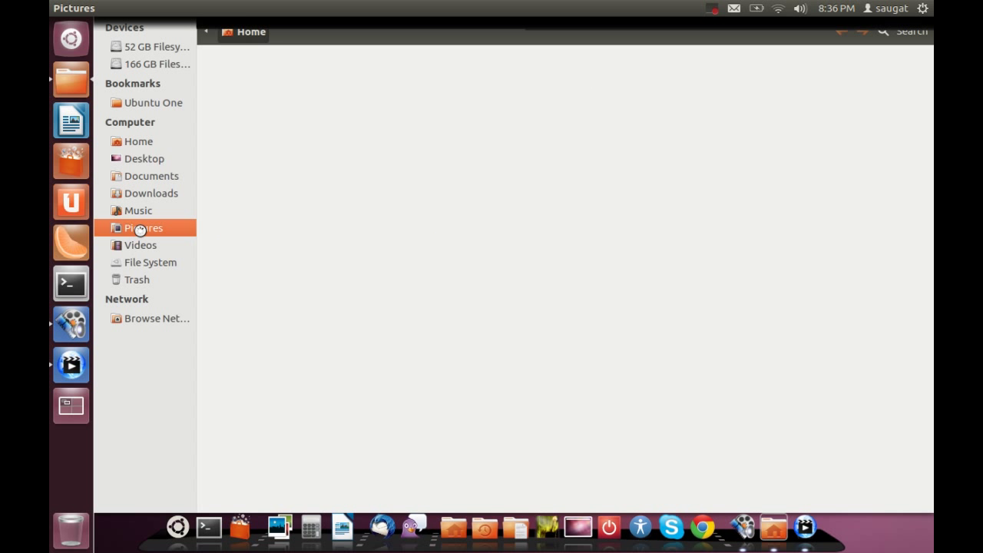
pyautogui.click(142, 227)
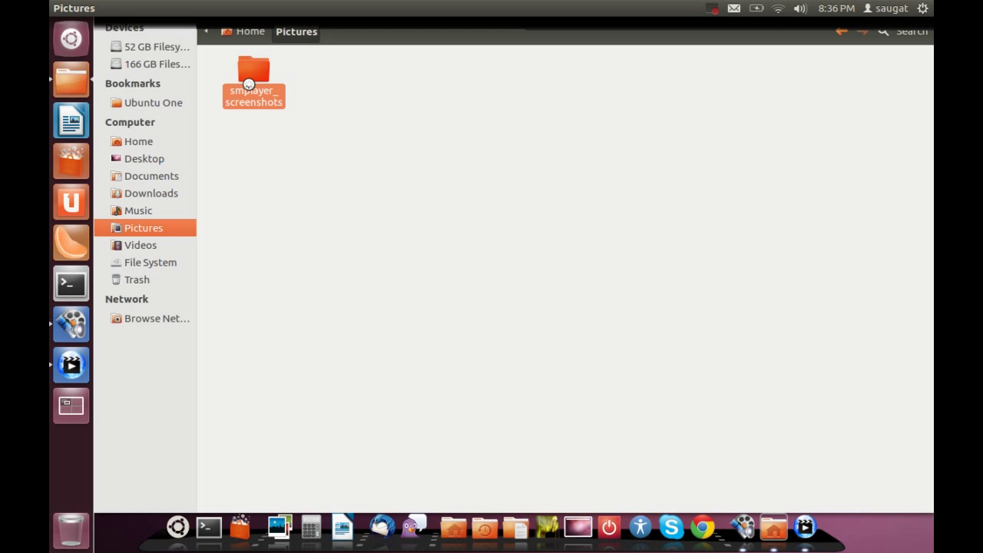
pyautogui.doubleClick(253, 73)
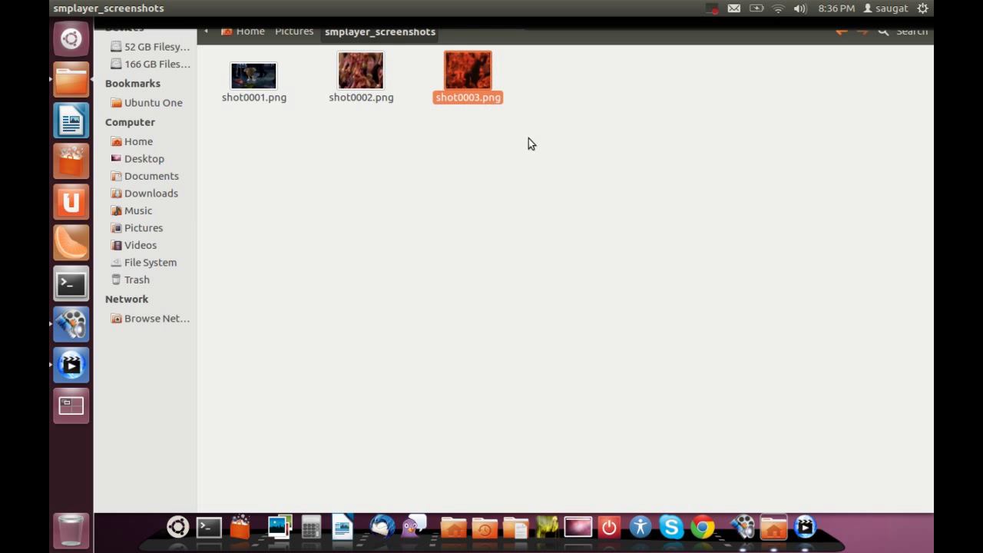
pyautogui.doubleClick(469, 69)
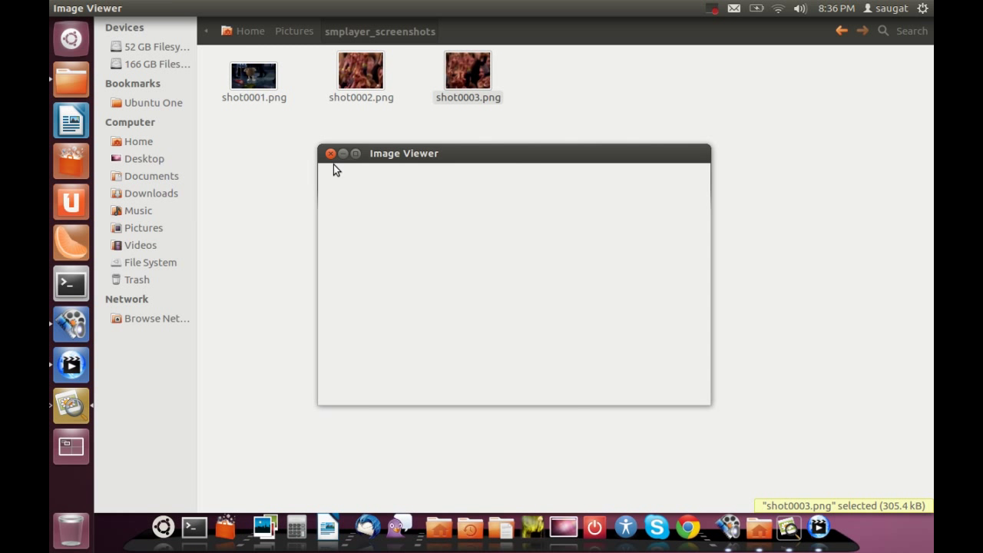
pyautogui.click(330, 153)
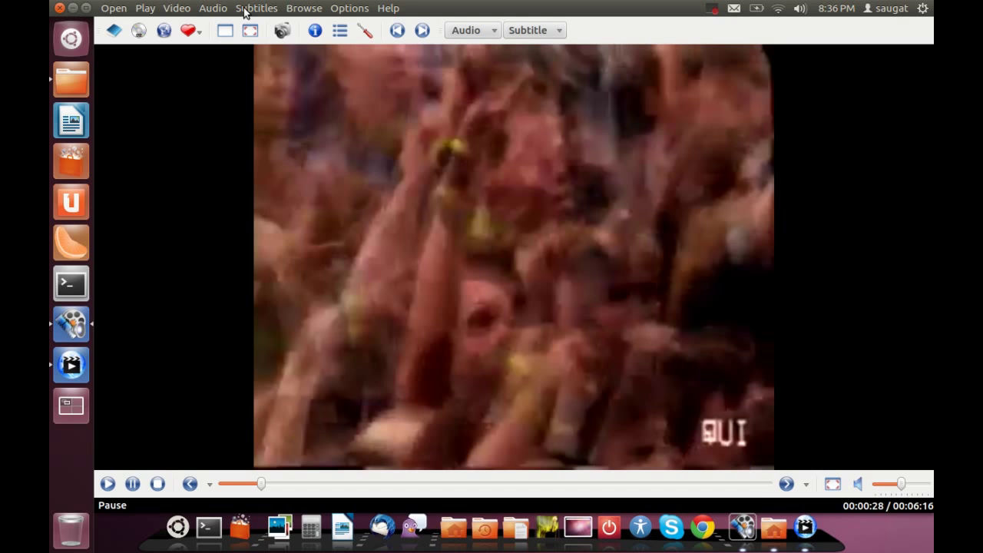
# Step: Choose Subtitles > Find subtitles on OpenSubtitles.org for the YouTube video
pyautogui.click(256, 9)
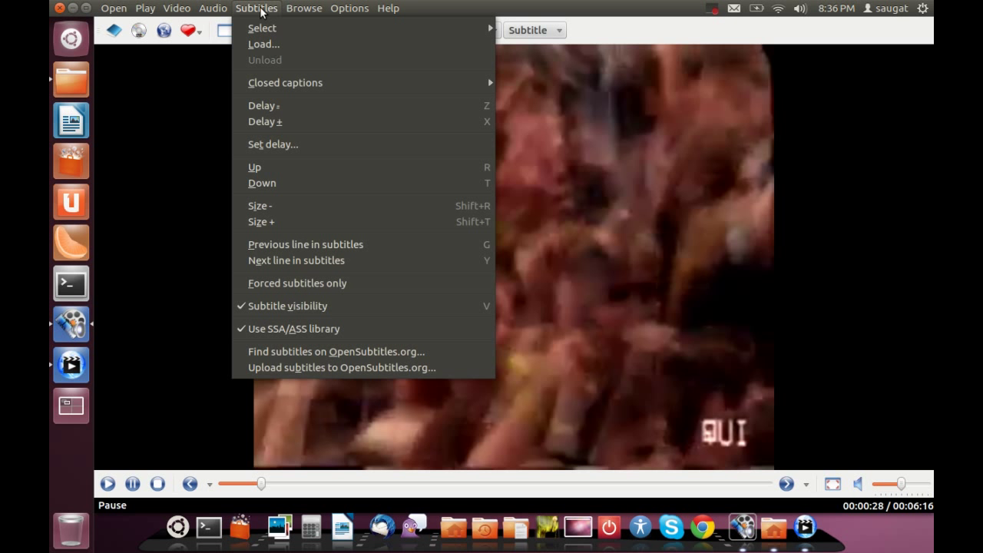
pyautogui.moveTo(297, 352)
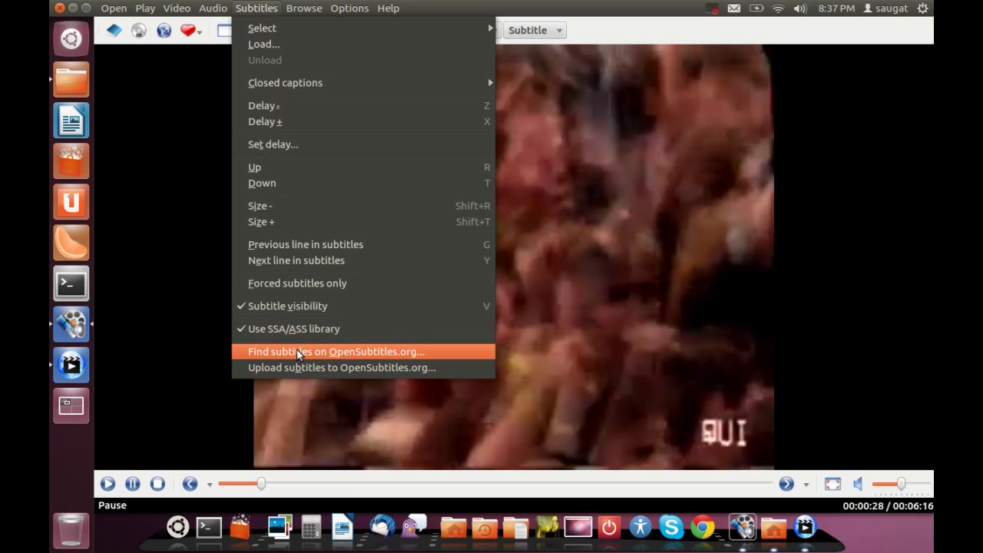
pyautogui.click(334, 351)
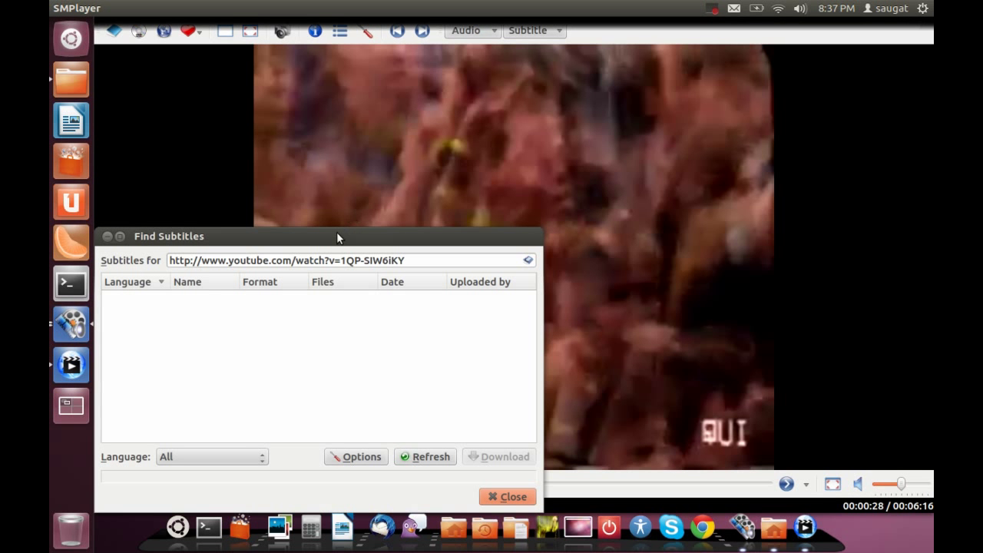
pyautogui.click(356, 456)
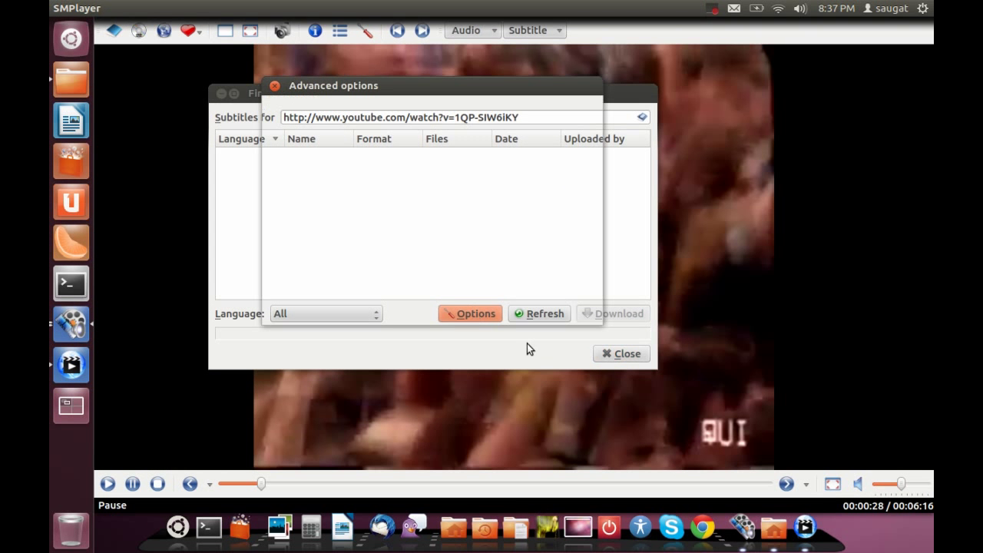
pyautogui.click(470, 313)
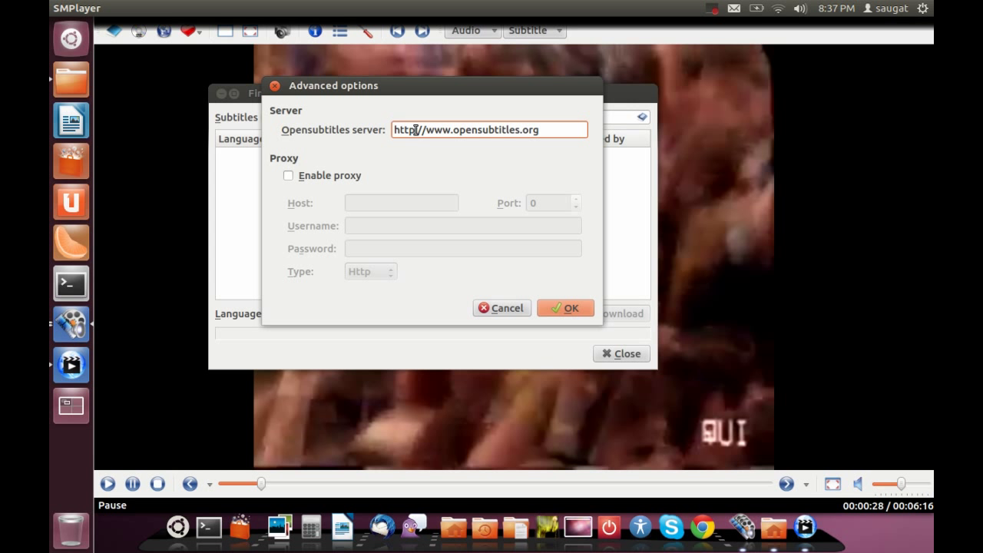
pyautogui.moveTo(288, 178)
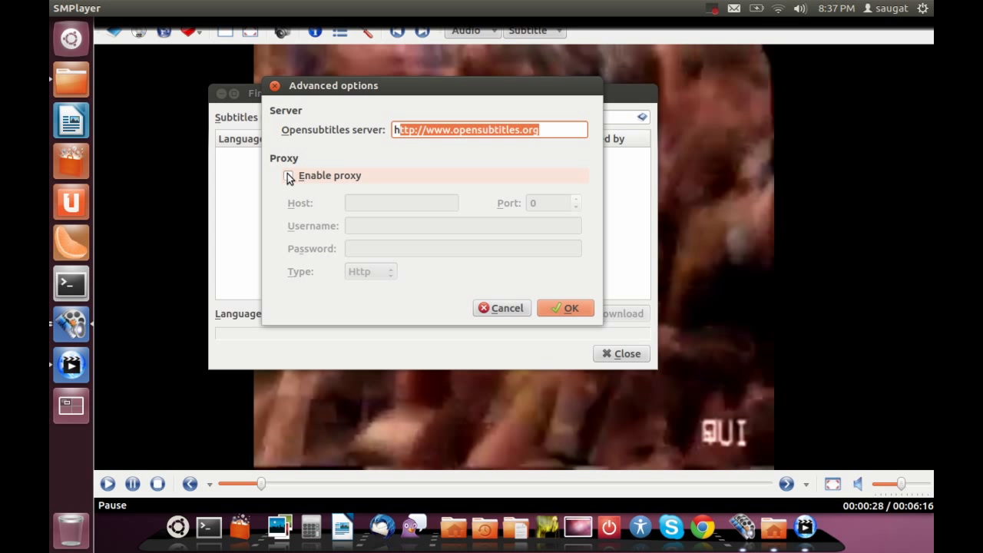
pyautogui.click(289, 175)
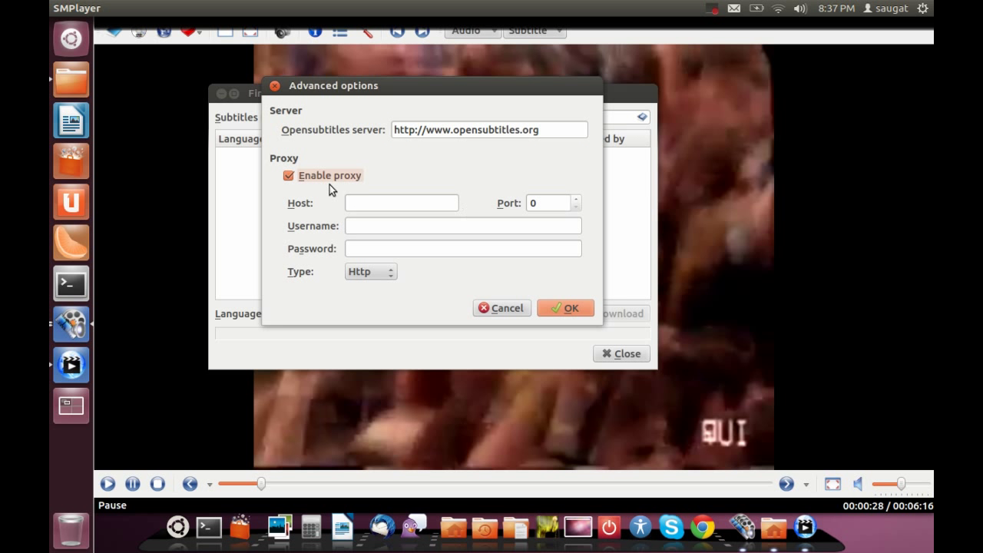
pyautogui.click(287, 175)
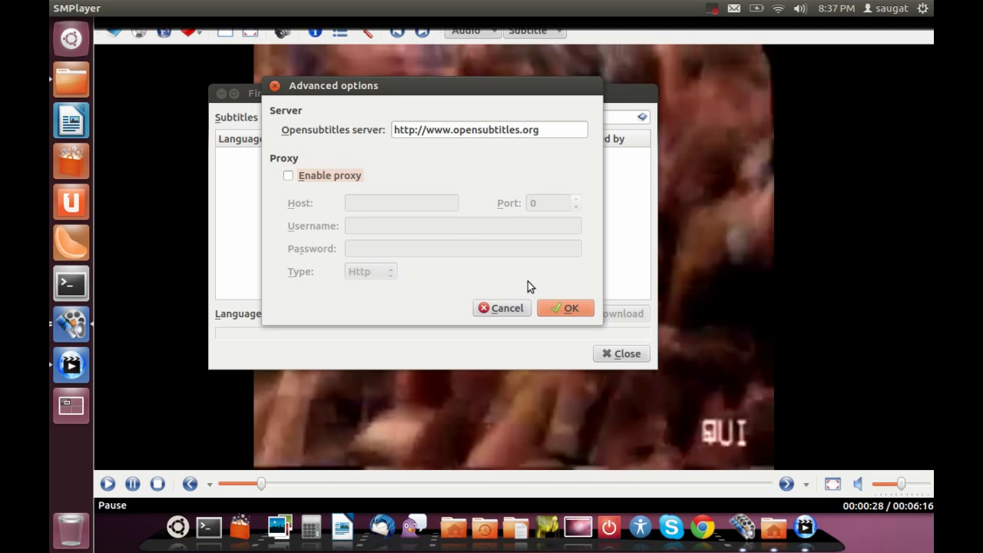